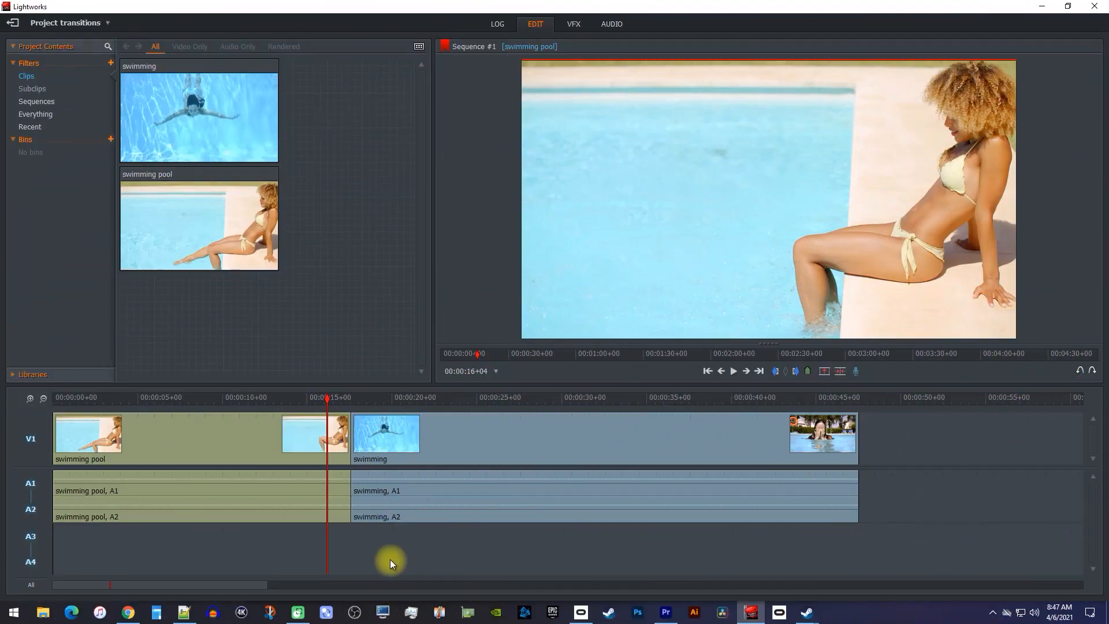
# Attempt a Luma Wipe at the cut between the swimming clips, triggering the insufficient-media warning.
pyautogui.click(732, 371)
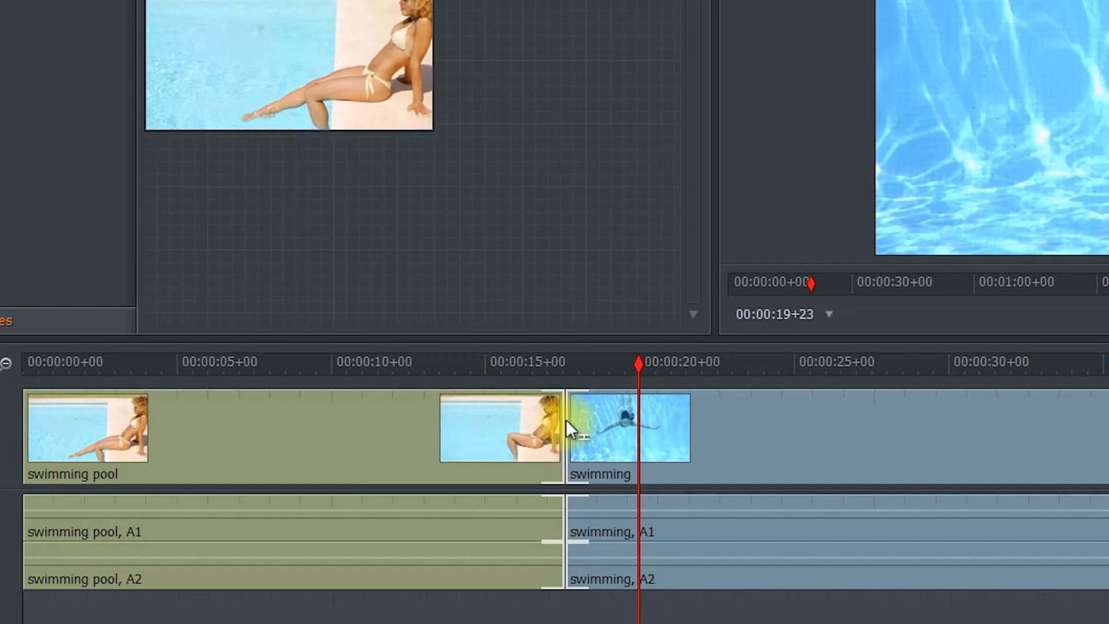
pyautogui.rightClick(630, 428)
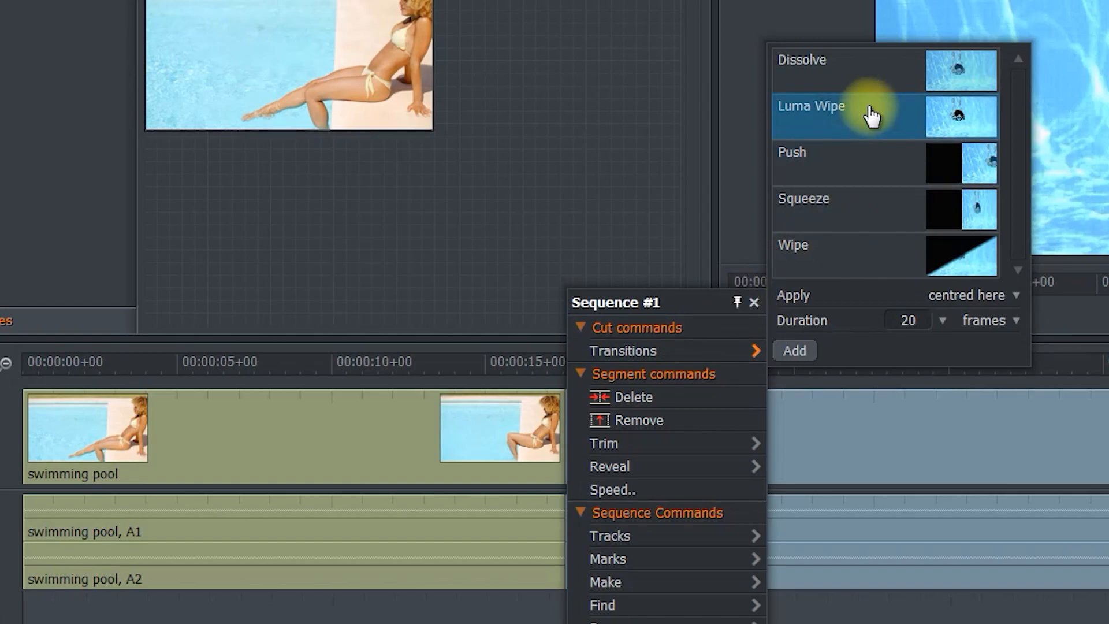
pyautogui.click(793, 349)
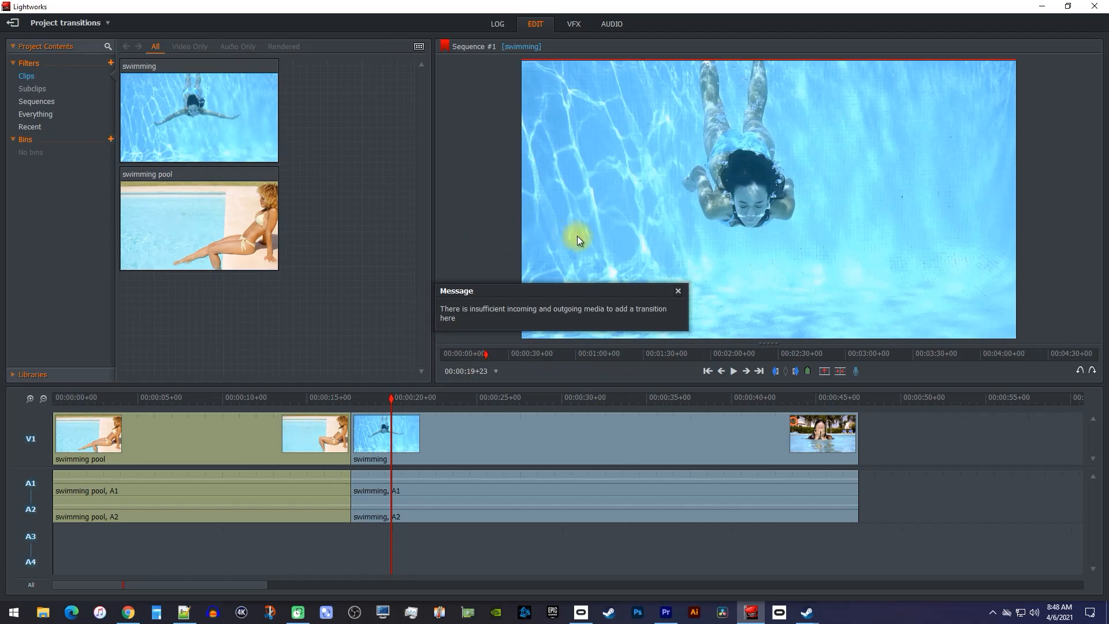
pyautogui.moveTo(584, 244)
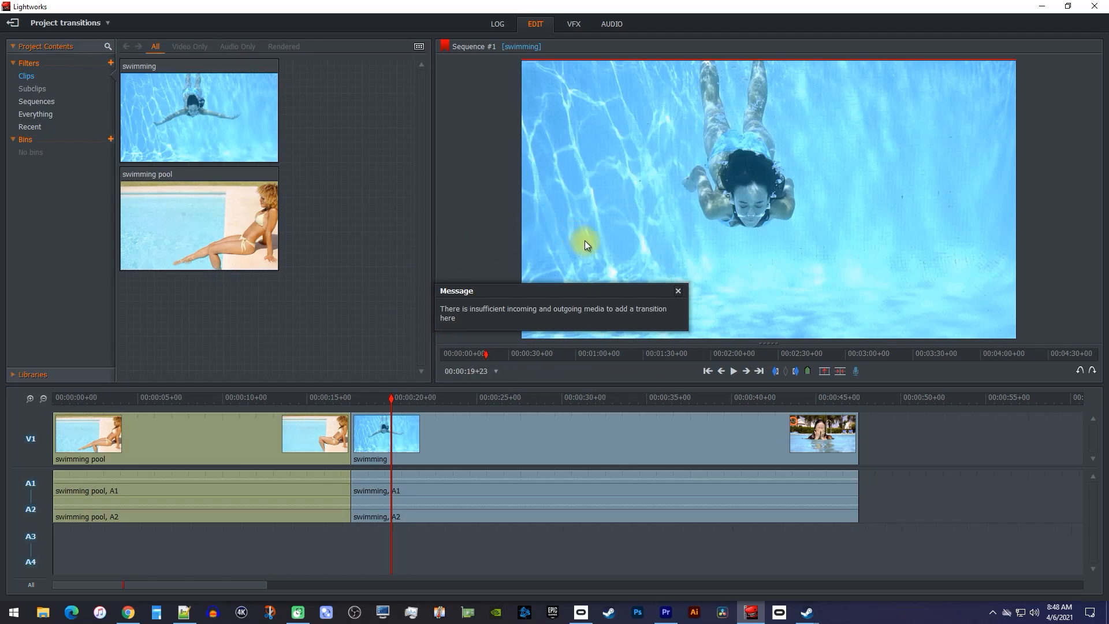
pyautogui.click(676, 291)
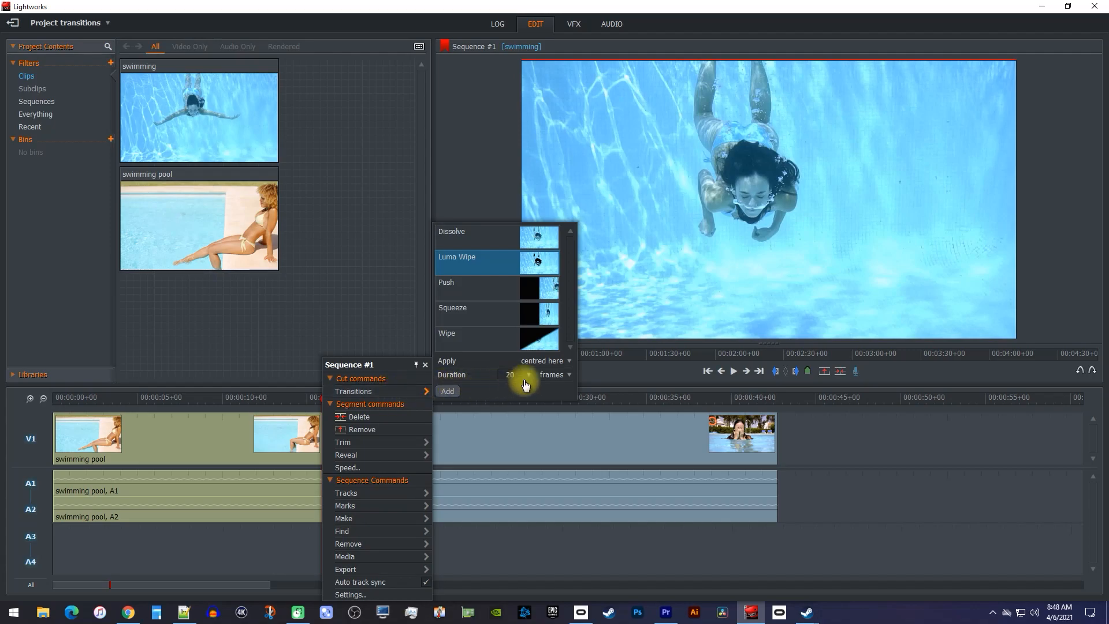
pyautogui.moveTo(544, 389)
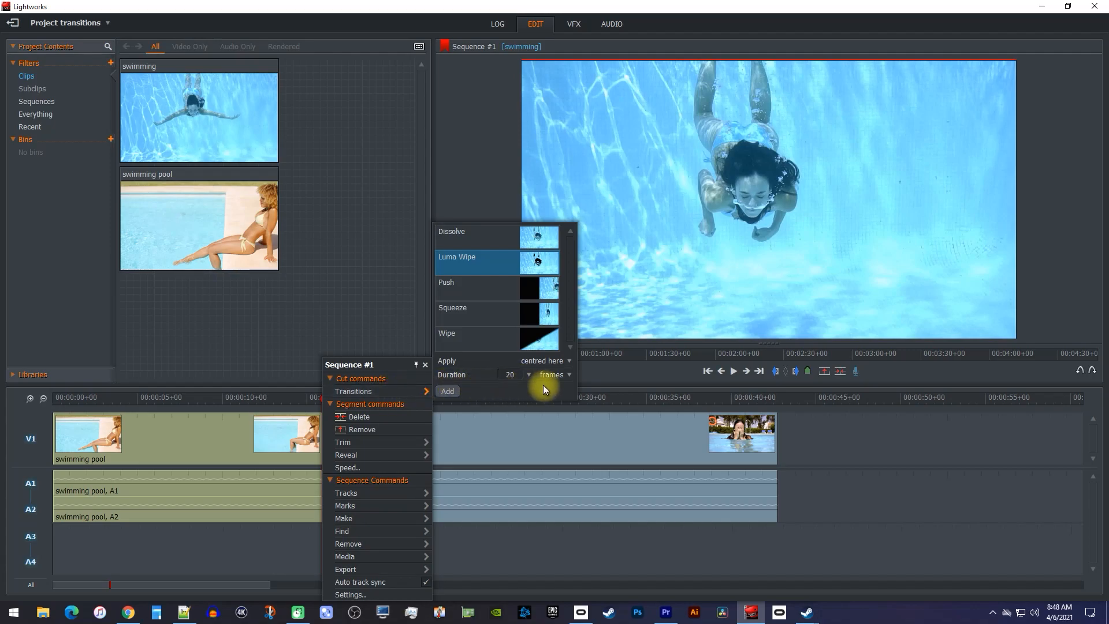
# Add the 20-frame Luma Wipe at the cut between the swimming pool and swimming clips.
pyautogui.click(447, 392)
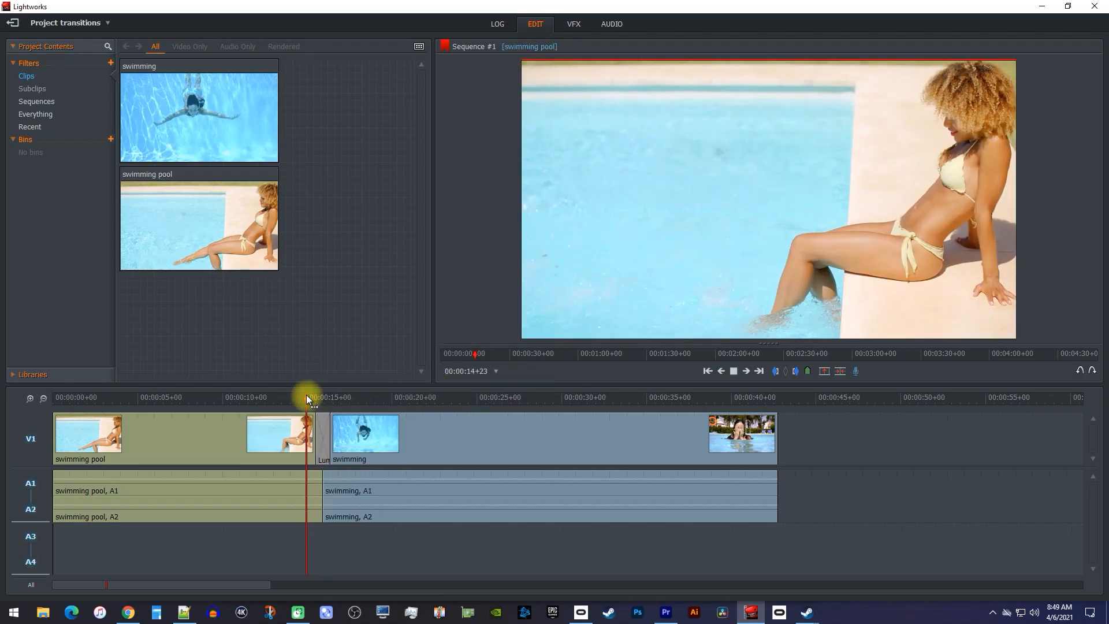
# Play from just before the cut to preview the Luma Wipe into the swimming shot.
pyautogui.click(339, 396)
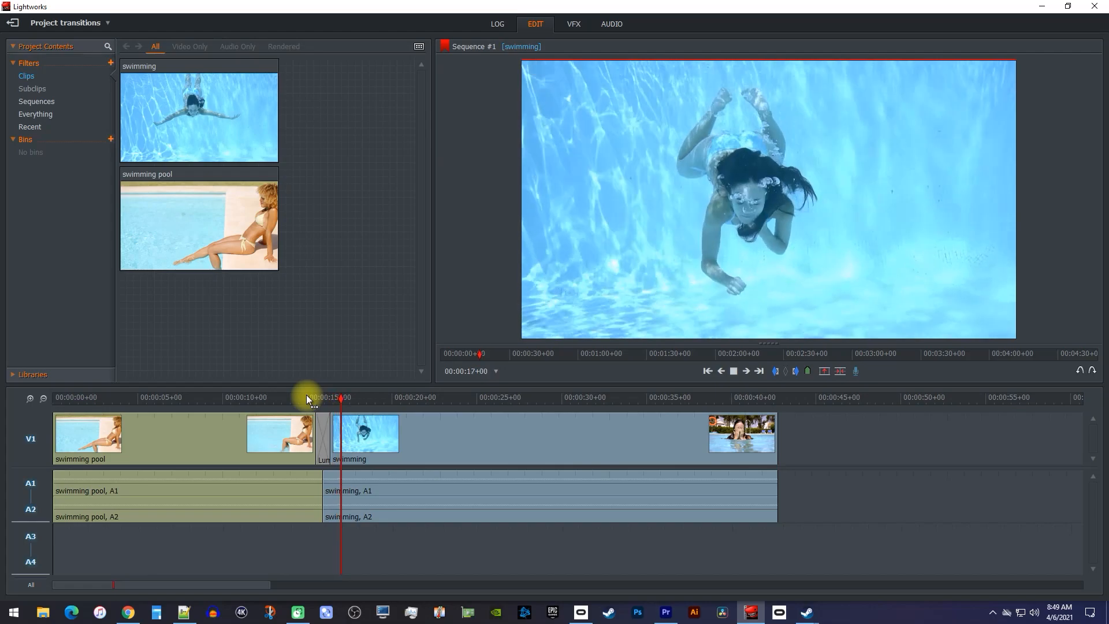